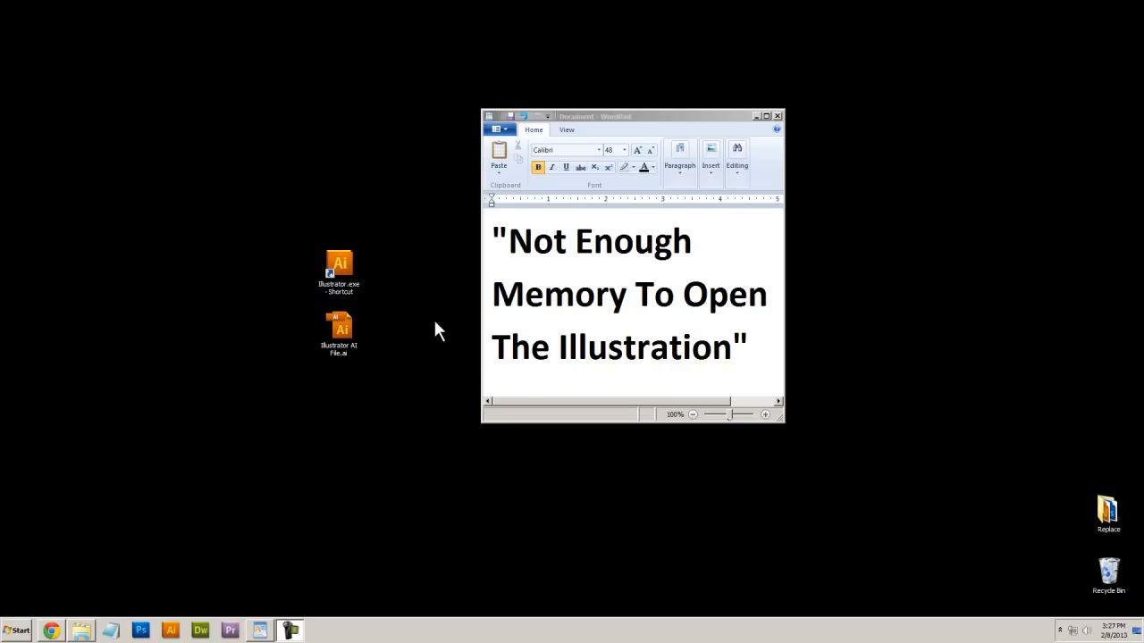
{"action": "mouse_move", "coordinate": [452, 332]}
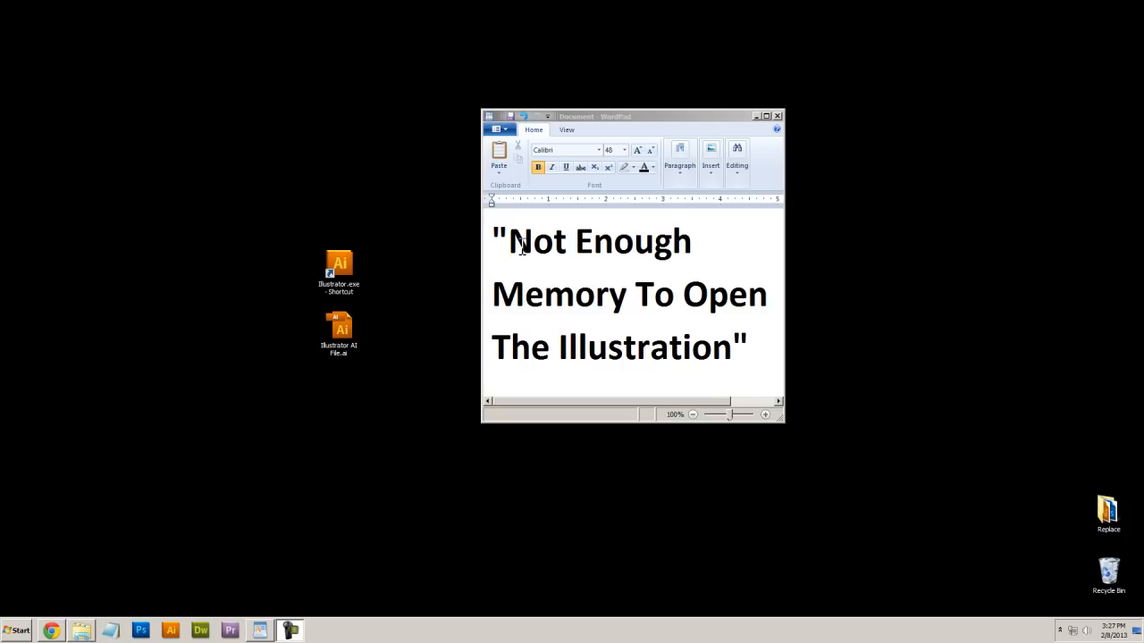
{"action": "mouse_move", "coordinate": [583, 299]}
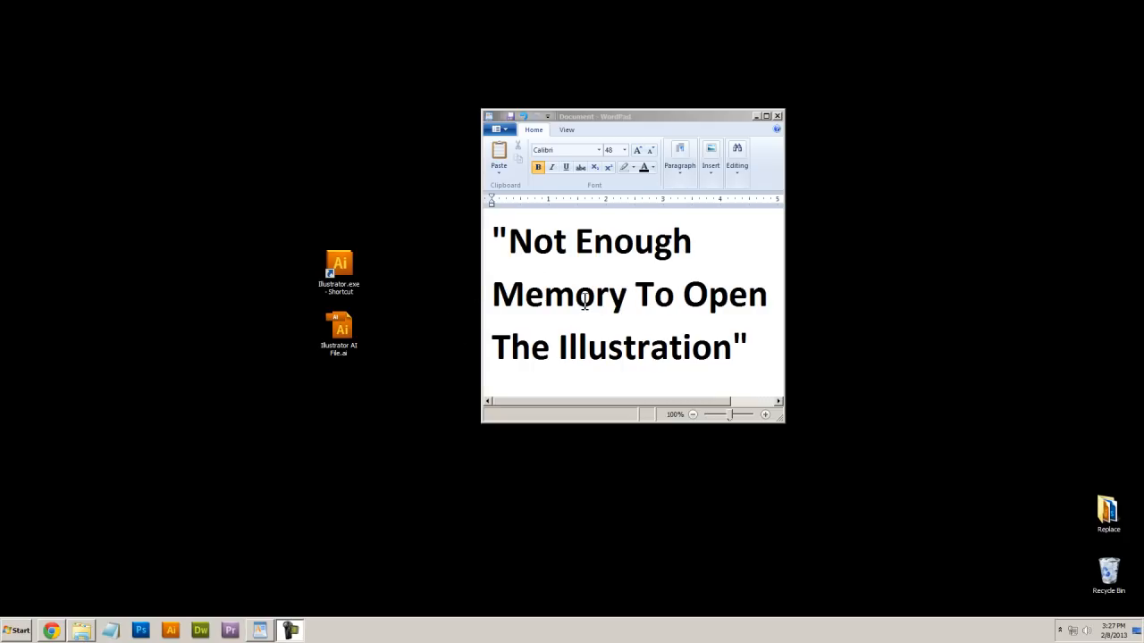
{"action": "mouse_move", "coordinate": [457, 329]}
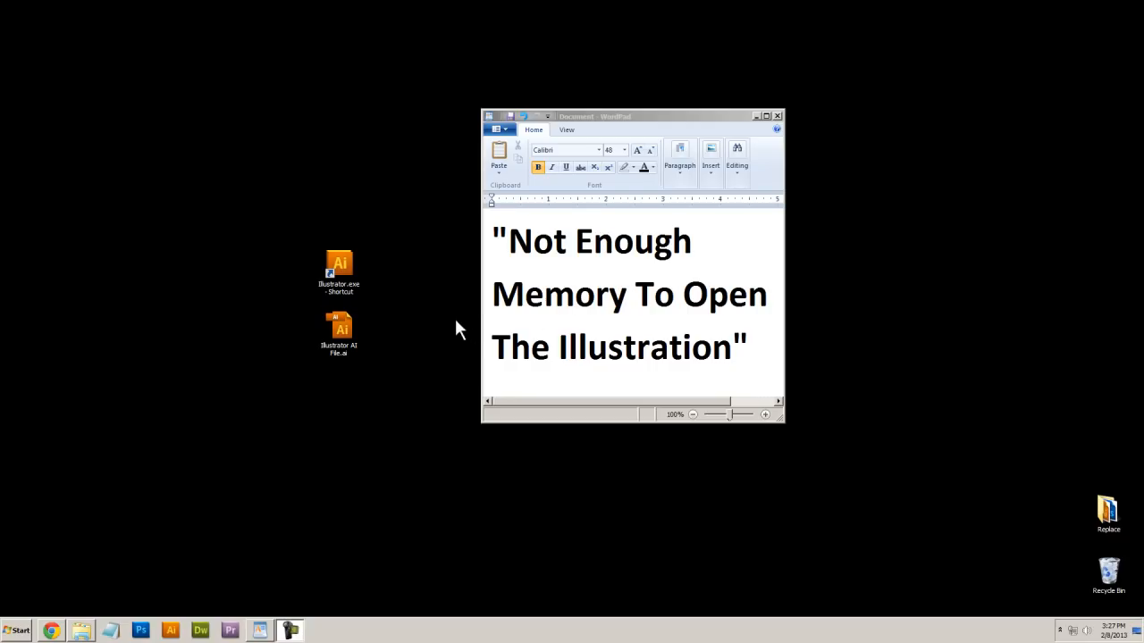
{"action": "mouse_move", "coordinate": [466, 324]}
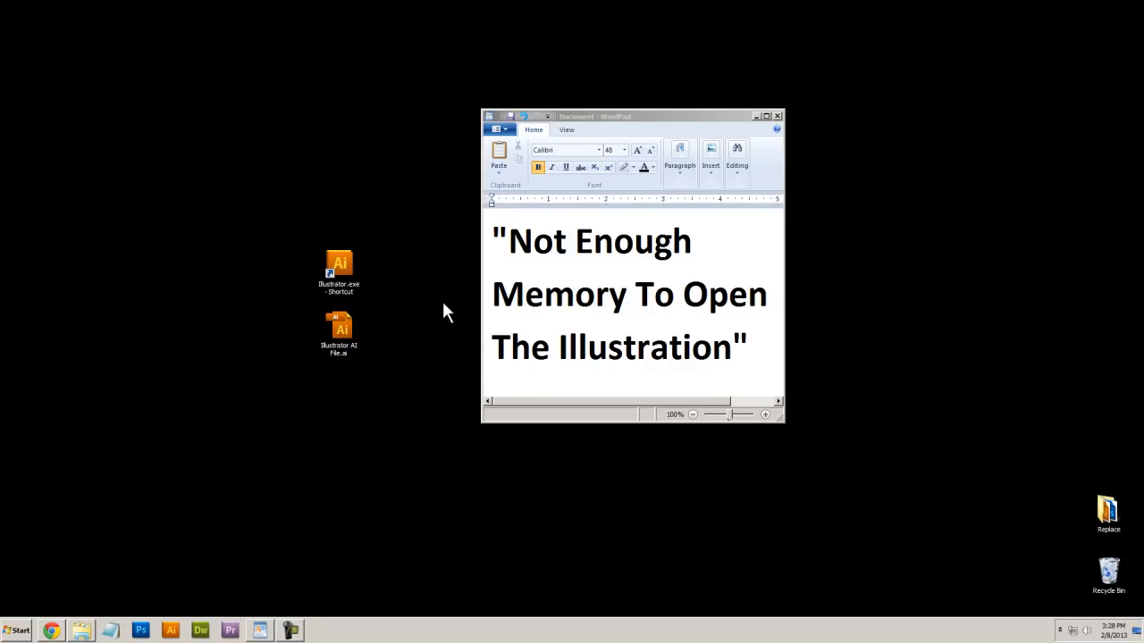
Step: Launch Illustrator alone and open 'Illustrator AI File.ai' from the Desktop
{"action": "left_click", "coordinate": [340, 266]}
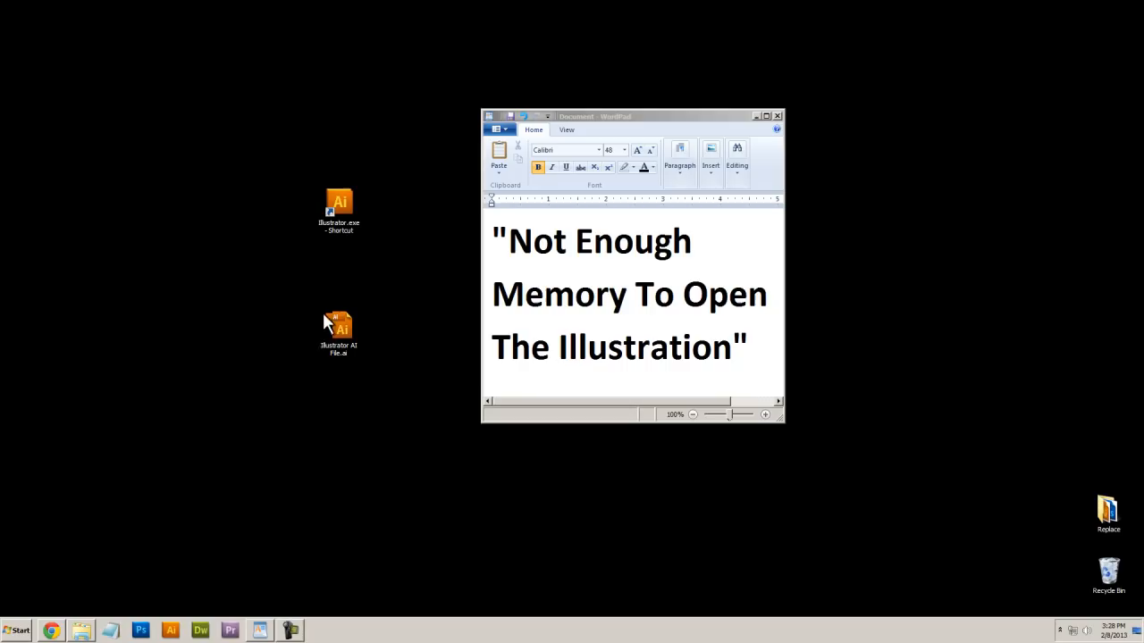
{"action": "mouse_move", "coordinate": [406, 272]}
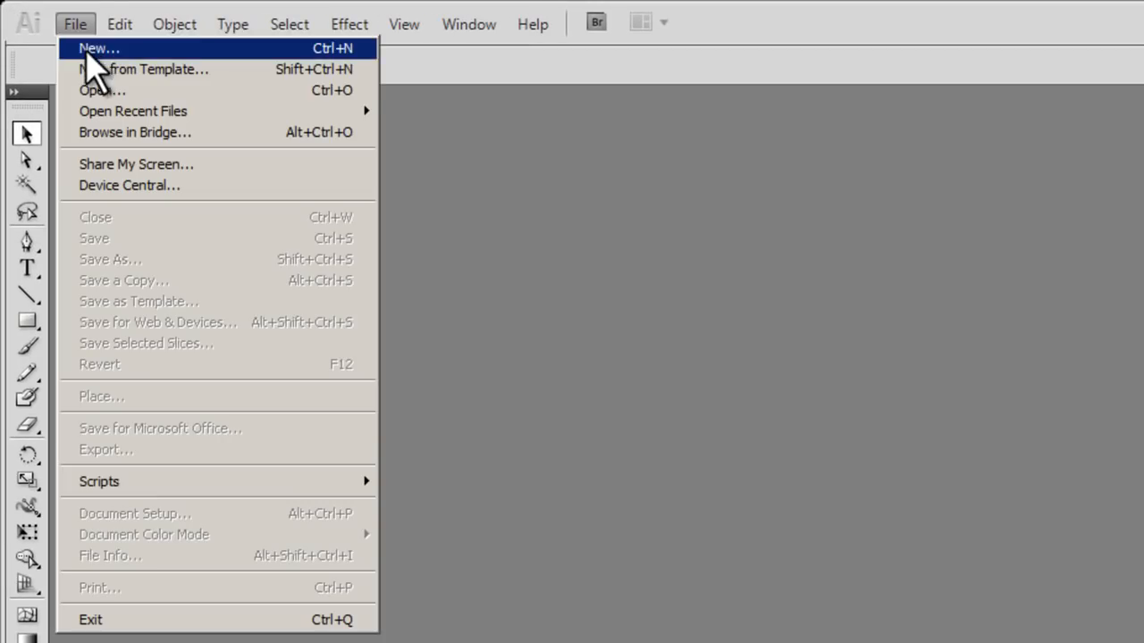
{"action": "left_click", "coordinate": [93, 89]}
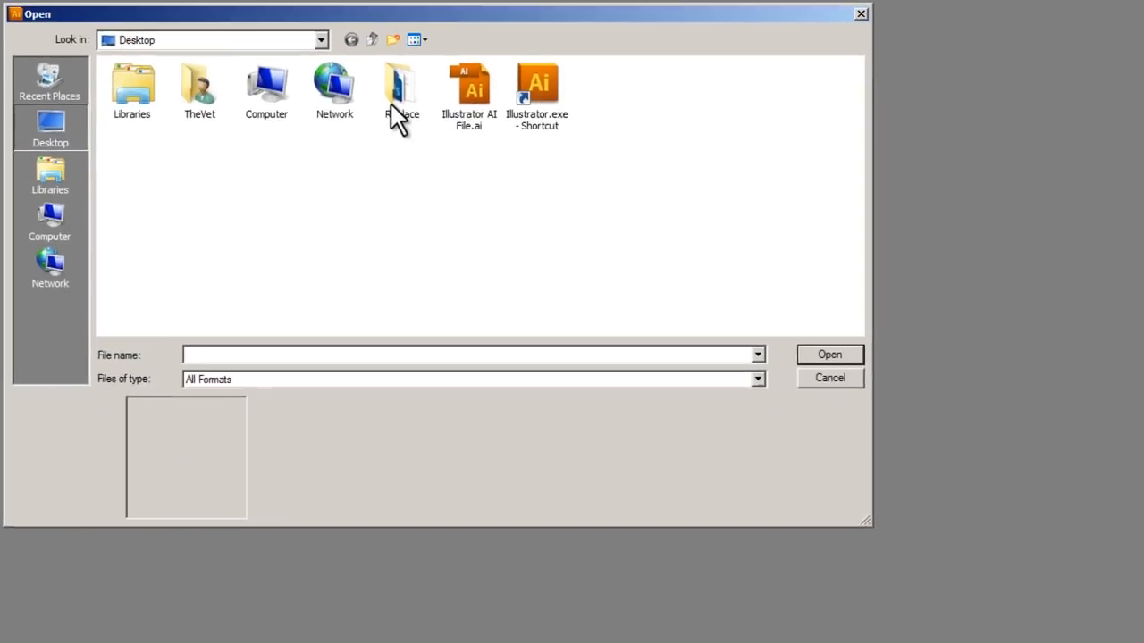
{"action": "left_click", "coordinate": [471, 84]}
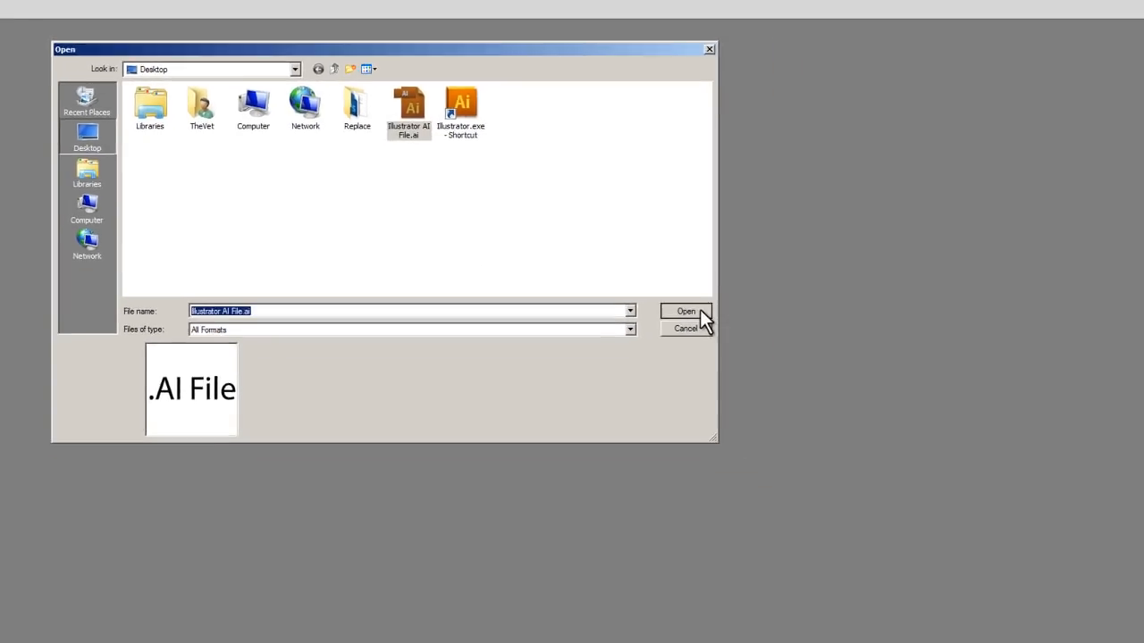
{"action": "left_click", "coordinate": [685, 311]}
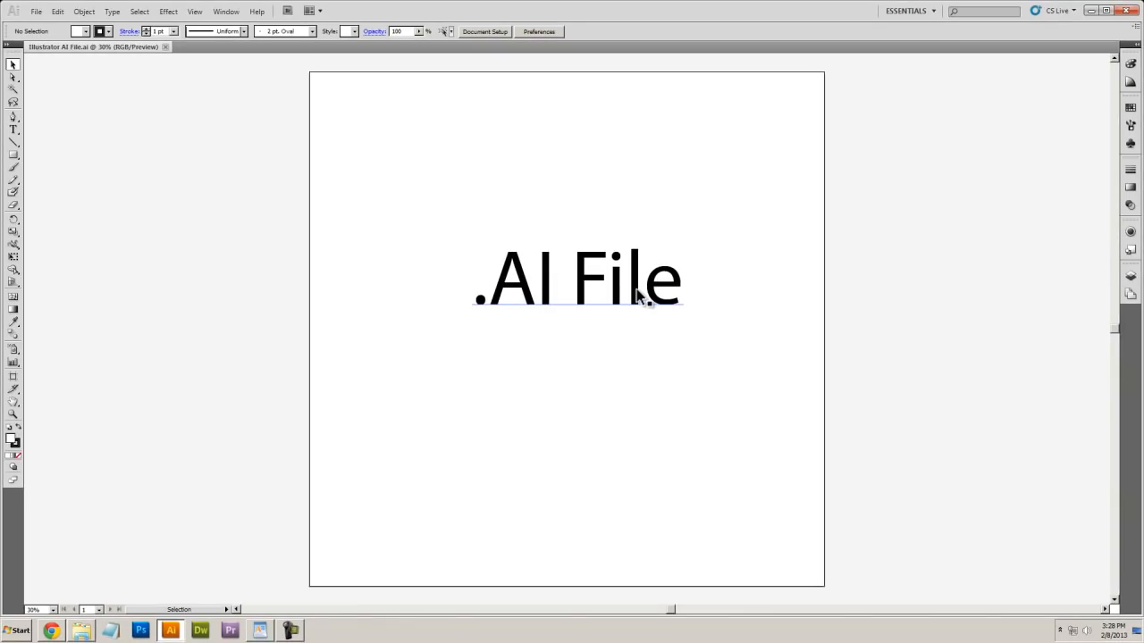
{"action": "mouse_move", "coordinate": [641, 288]}
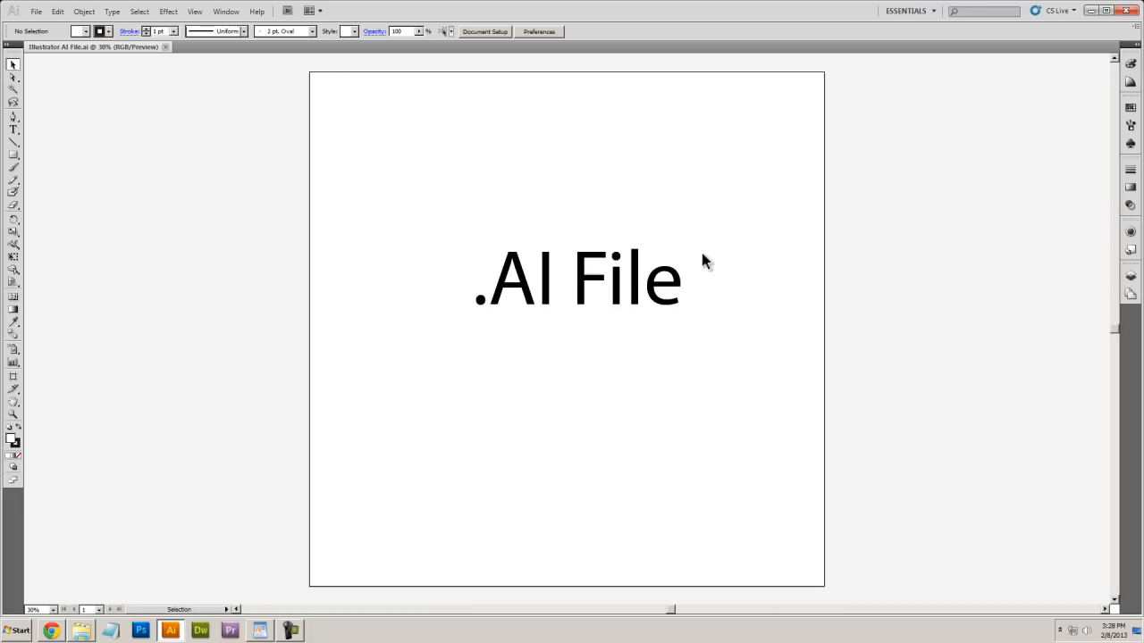
{"action": "mouse_move", "coordinate": [944, 164]}
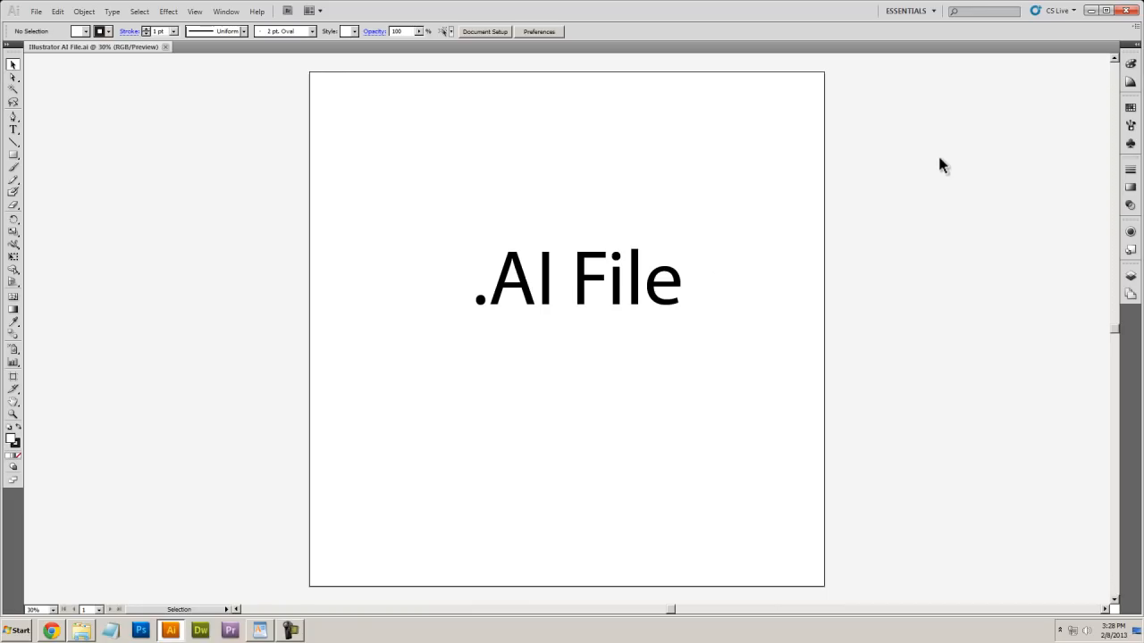
{"action": "mouse_move", "coordinate": [963, 141]}
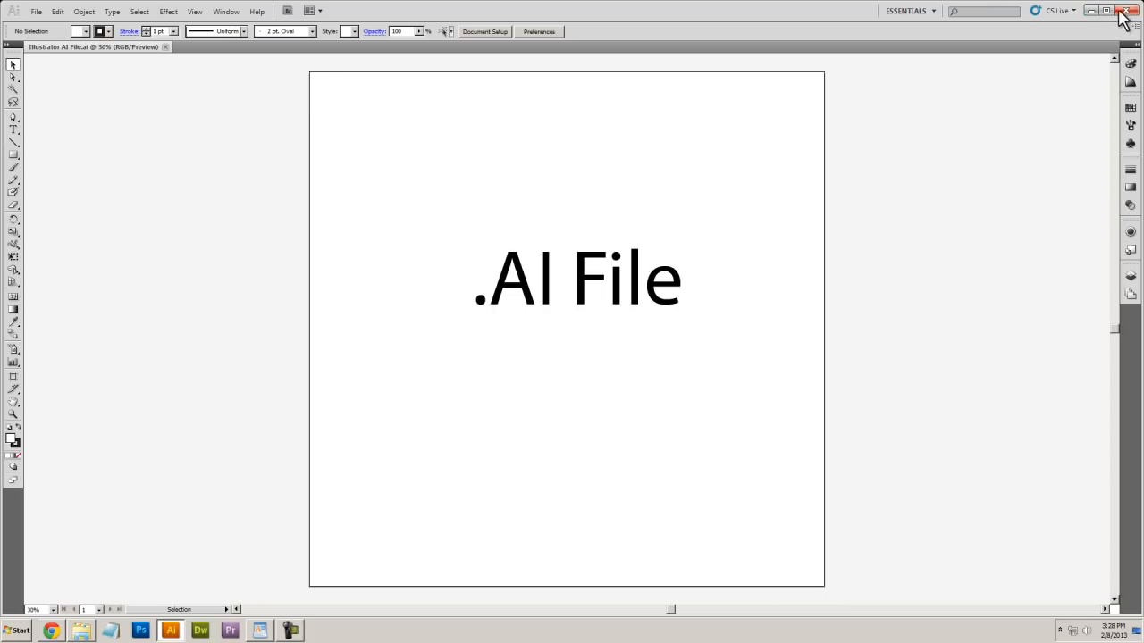
Step: Exit Illustrator after checking the .AI File artwork
{"action": "left_click", "coordinate": [1128, 11]}
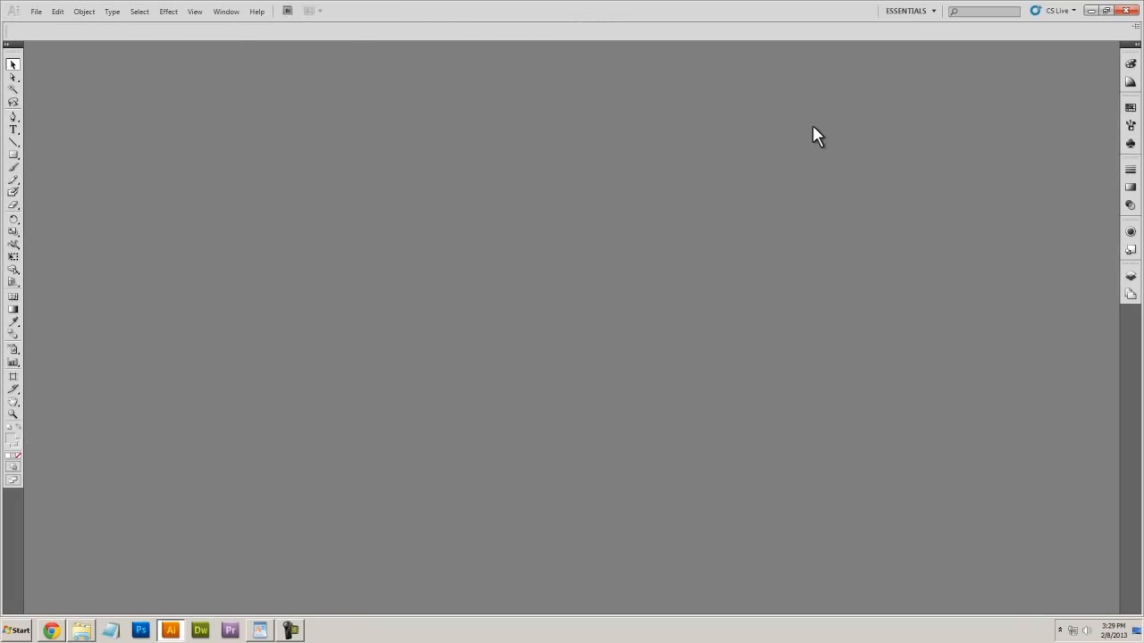
Step: Dismiss the dialog and reopen 'Illustrator AI File.ai' via File > Open
{"action": "left_click", "coordinate": [39, 14]}
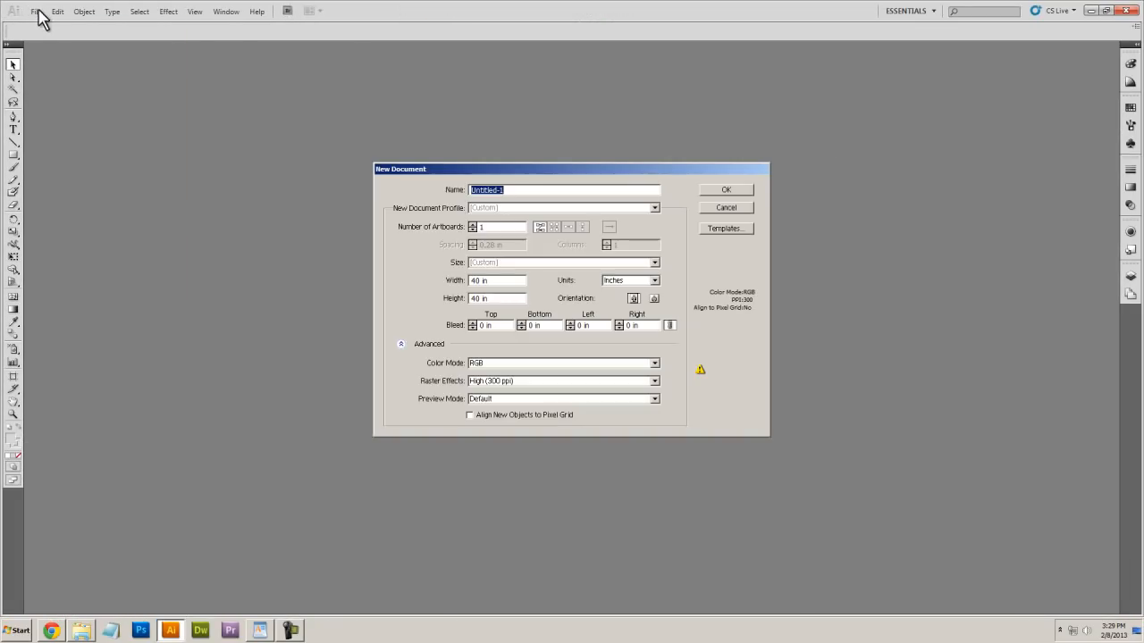
{"action": "mouse_move", "coordinate": [50, 30]}
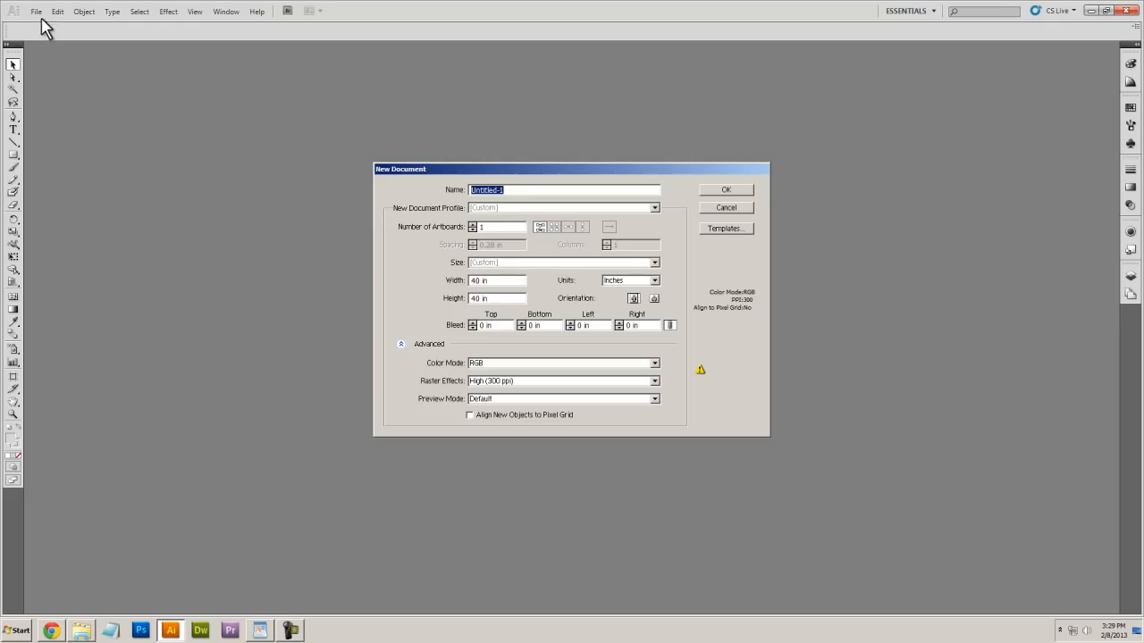
{"action": "left_click", "coordinate": [47, 12]}
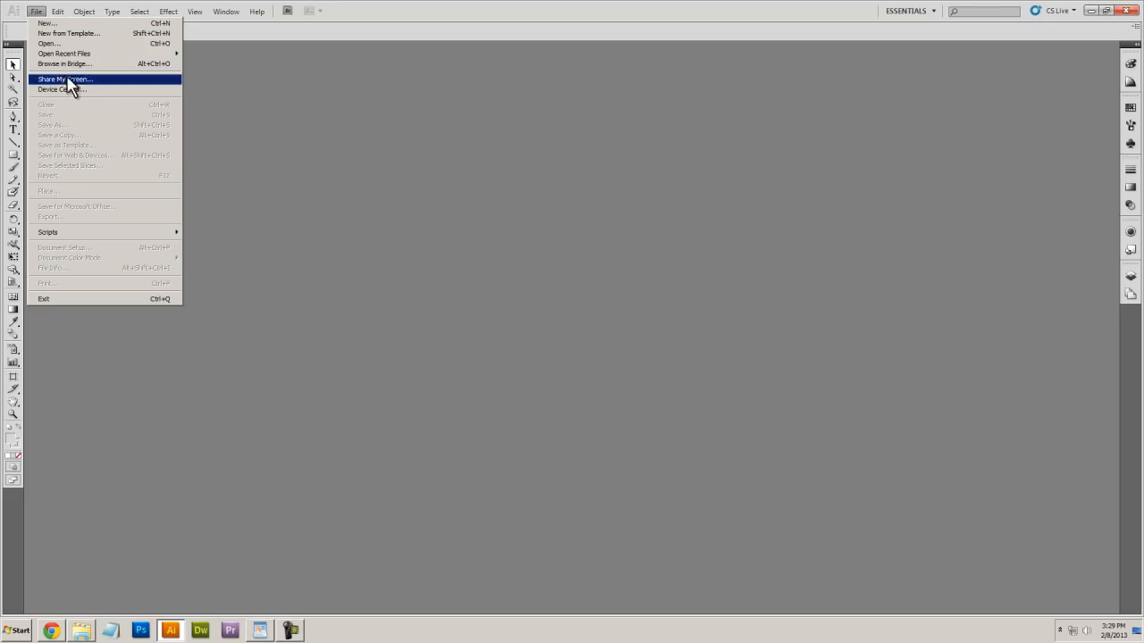
{"action": "left_click", "coordinate": [65, 42]}
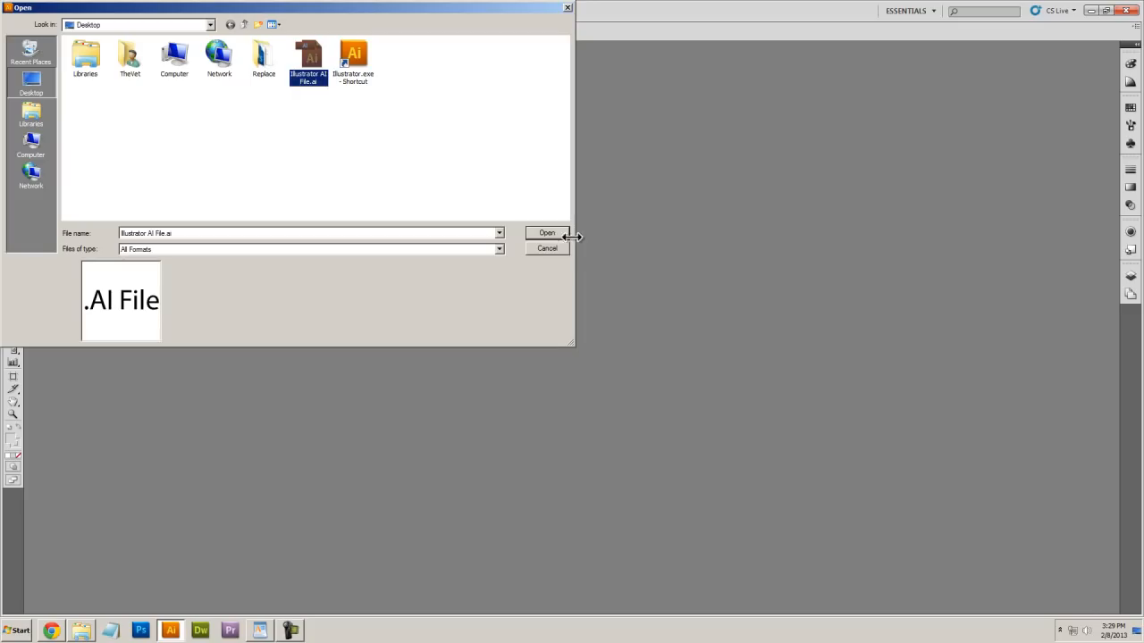
{"action": "left_click", "coordinate": [546, 233]}
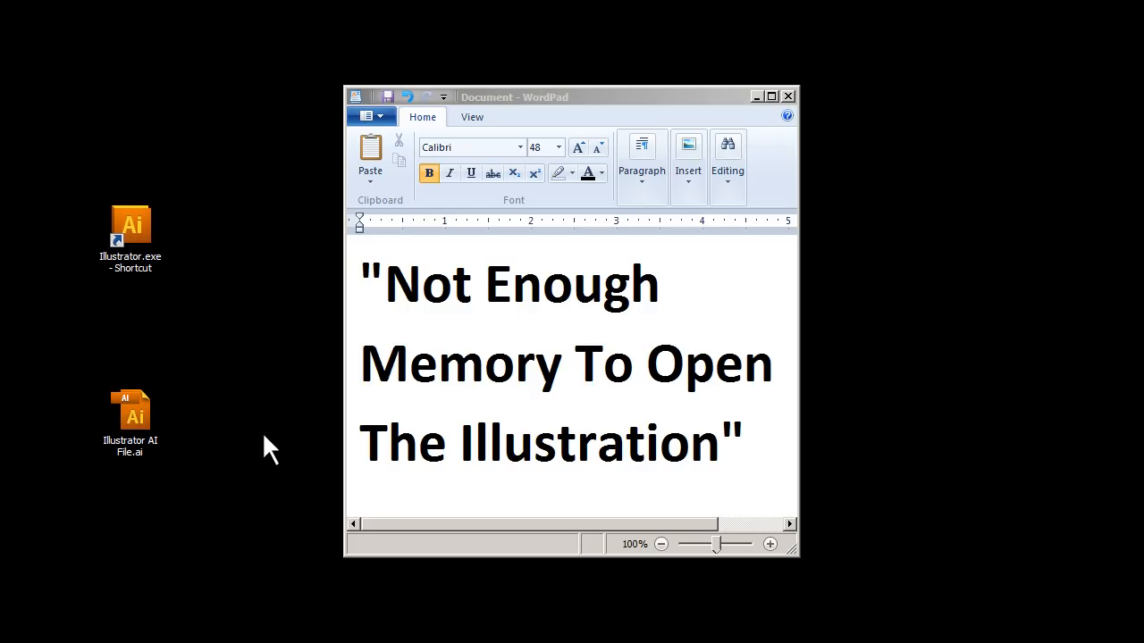
{"action": "mouse_move", "coordinate": [61, 247]}
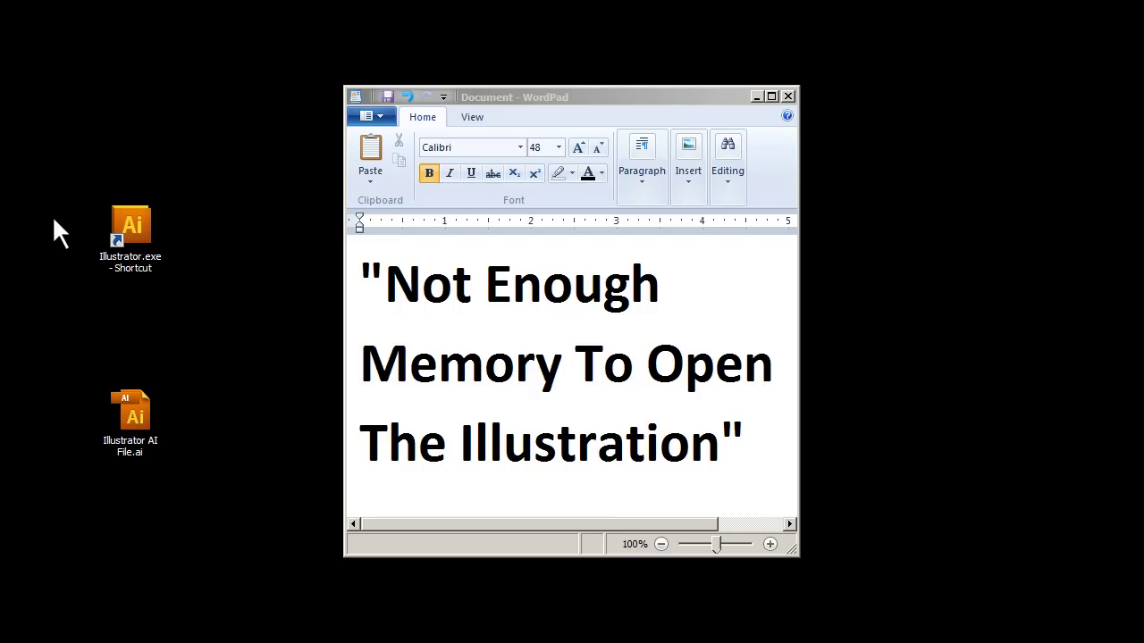
{"action": "mouse_move", "coordinate": [249, 352]}
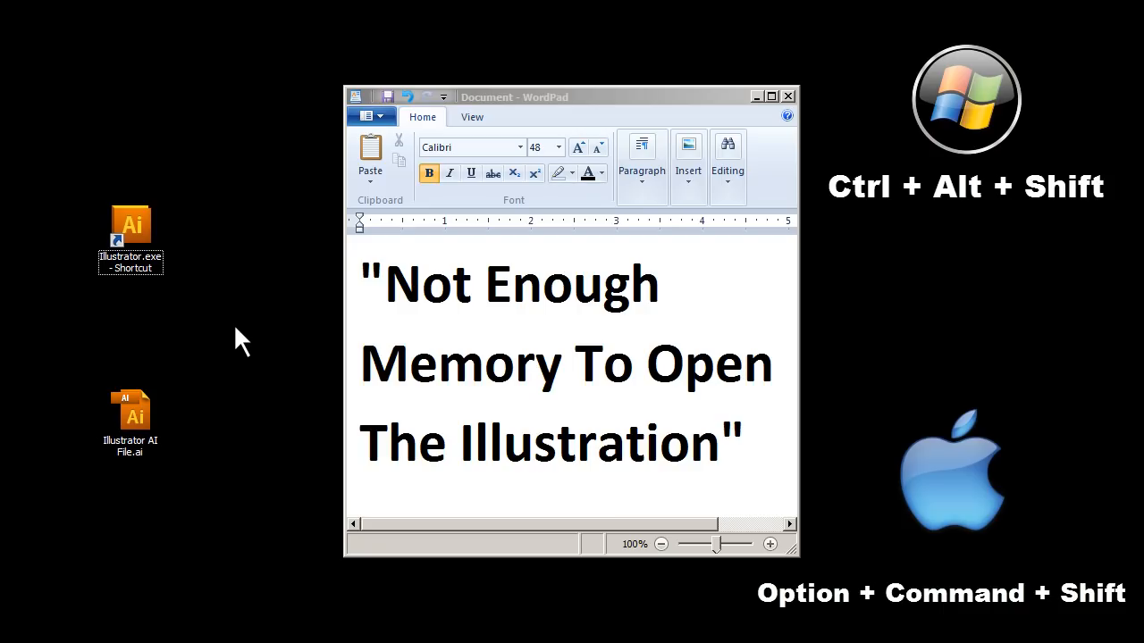
{"action": "mouse_move", "coordinate": [244, 331]}
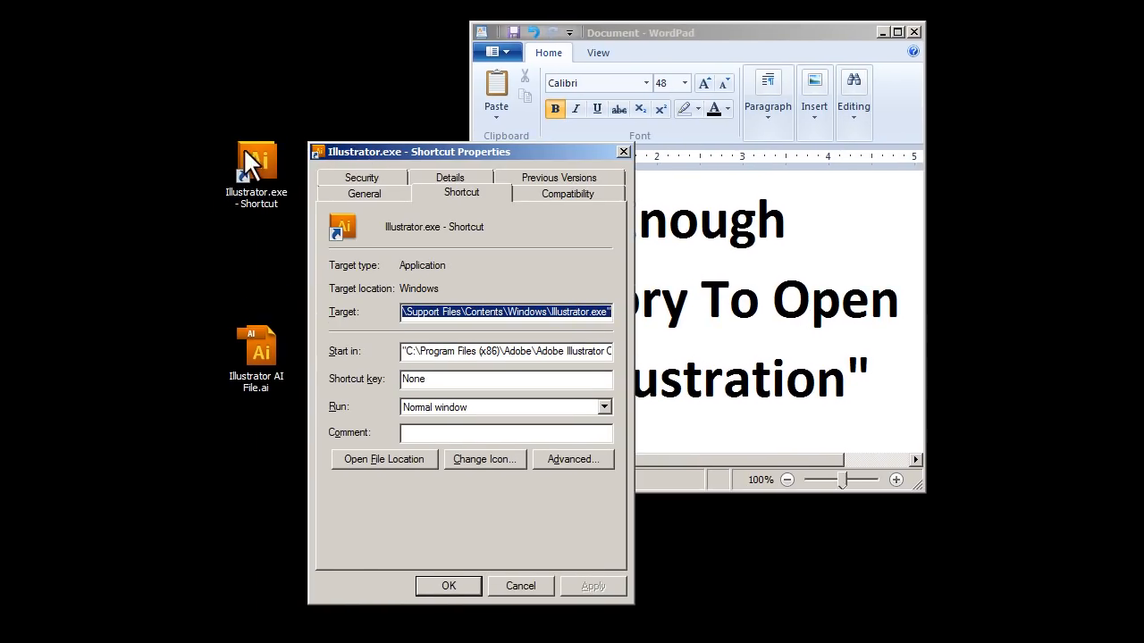
Step: Close the Illustrator.exe shortcut properties and open the Start menu
{"action": "left_click", "coordinate": [449, 585]}
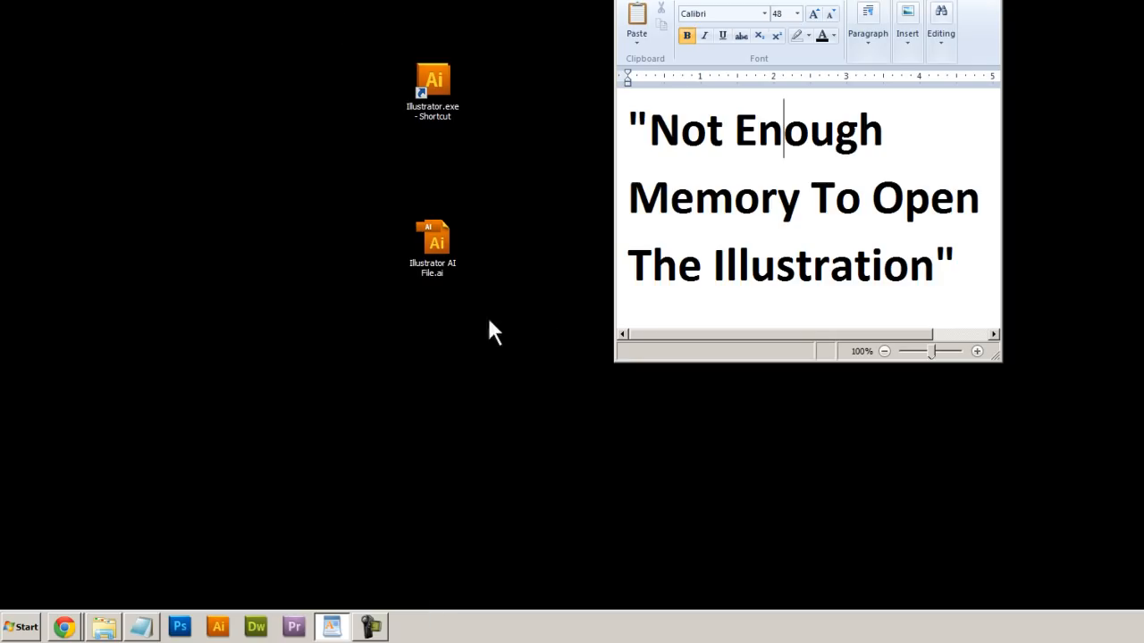
{"action": "left_click", "coordinate": [27, 626]}
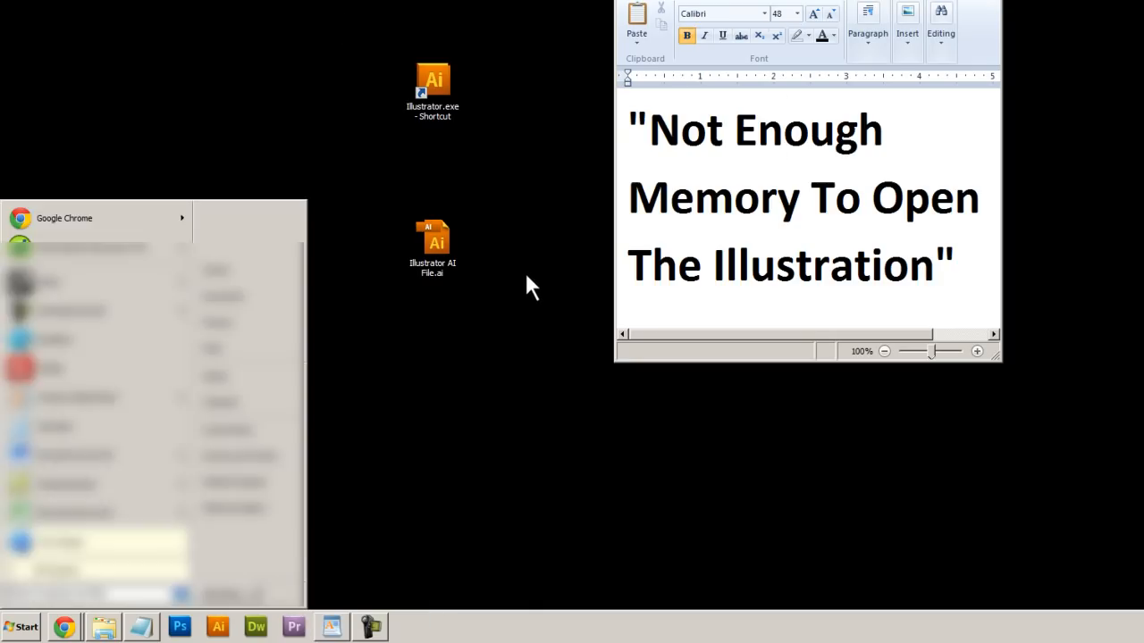